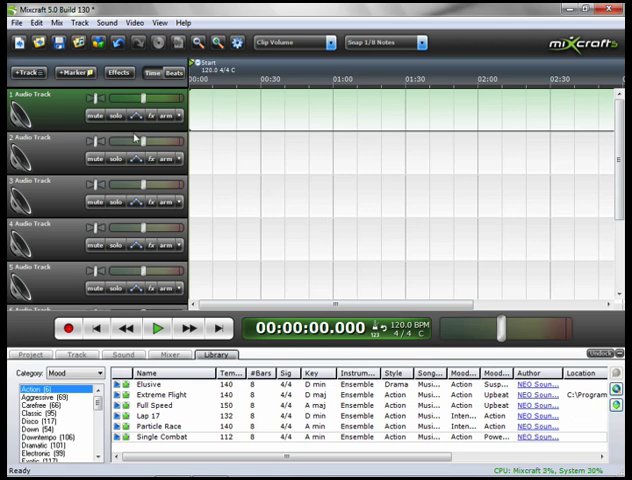
mouse_move(70, 115)
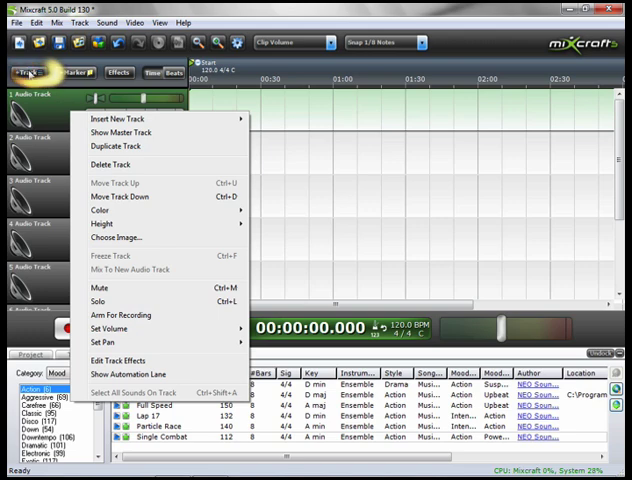
Load the alaskabears clip from the bears folder onto a video track at the project start.
left_click(29, 71)
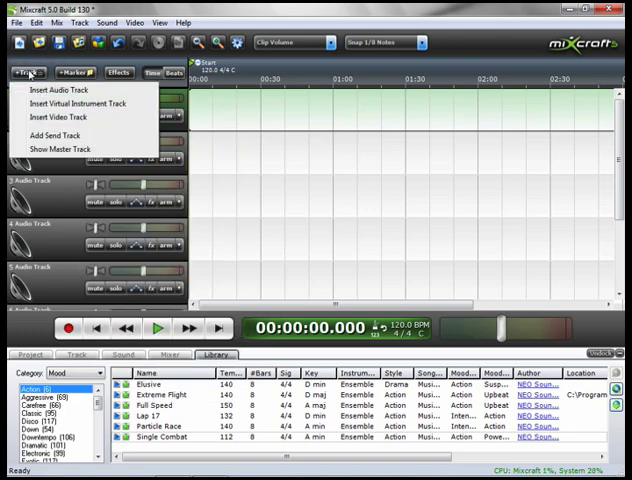
mouse_move(70, 117)
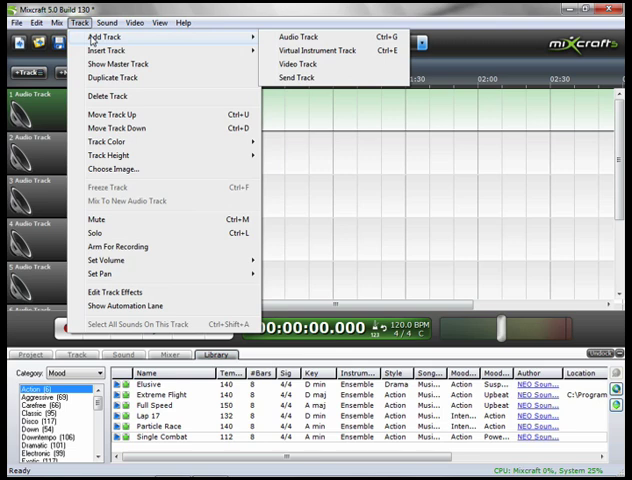
left_click(133, 22)
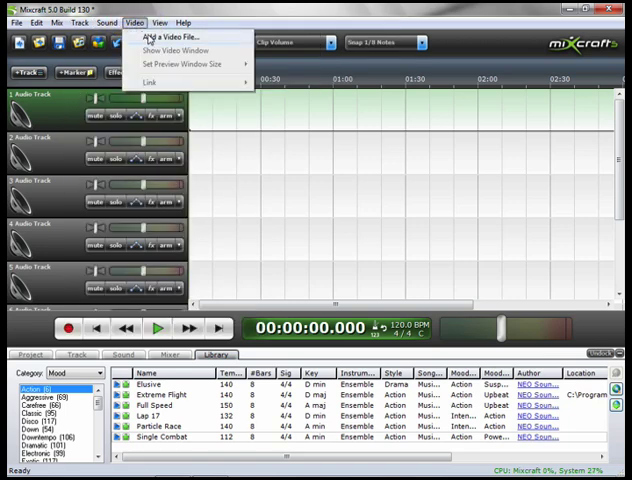
left_click(173, 37)
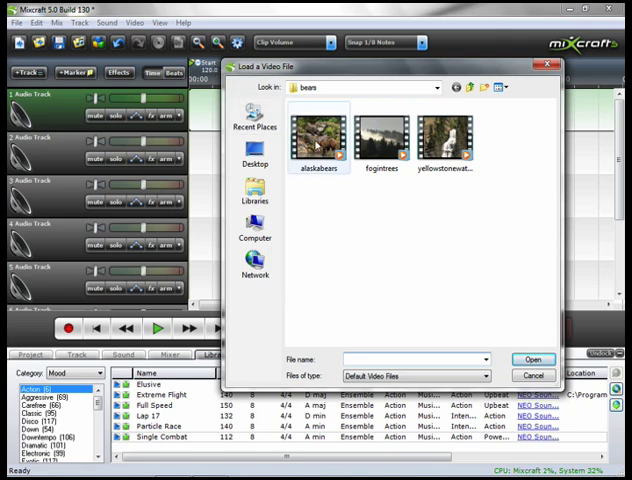
left_click(318, 135)
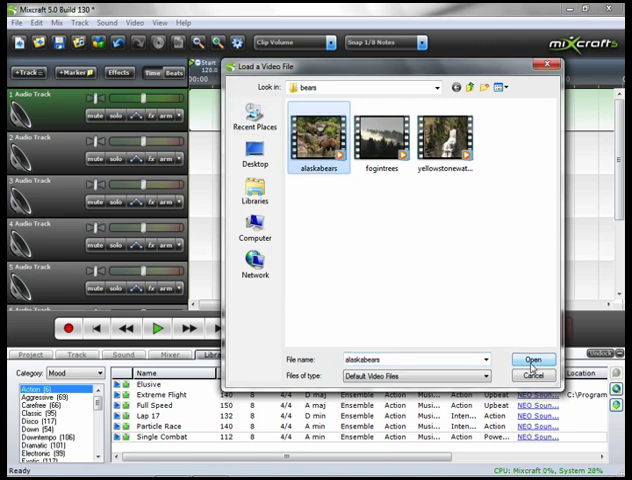
left_click(535, 359)
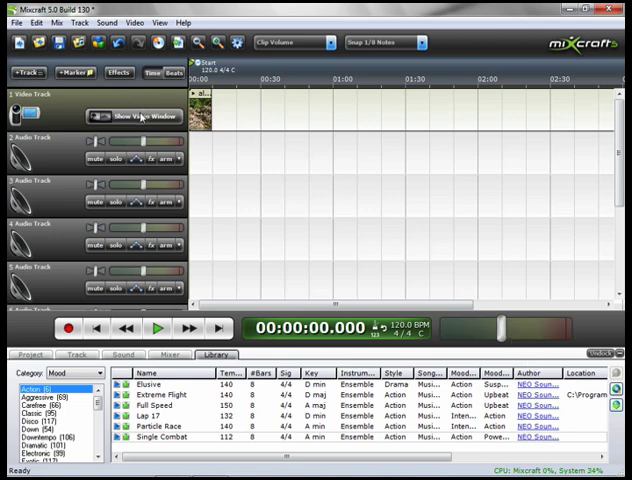
Open the video preview window showing the bear clip by the water.
left_click(131, 115)
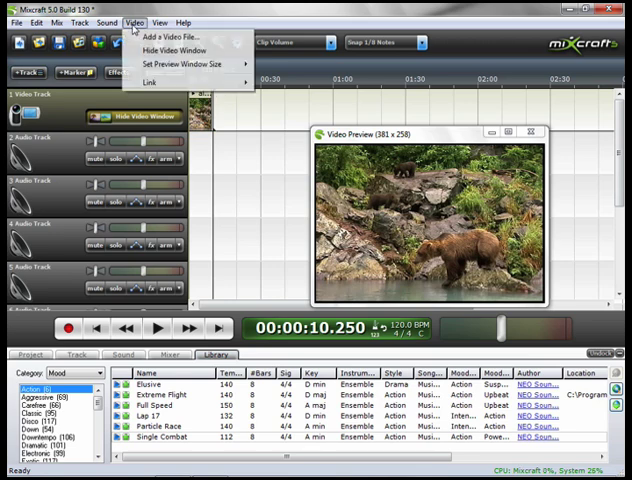
Add the yellowstonewaterfall clip after the bear clip and play the project to preview it.
left_click(173, 35)
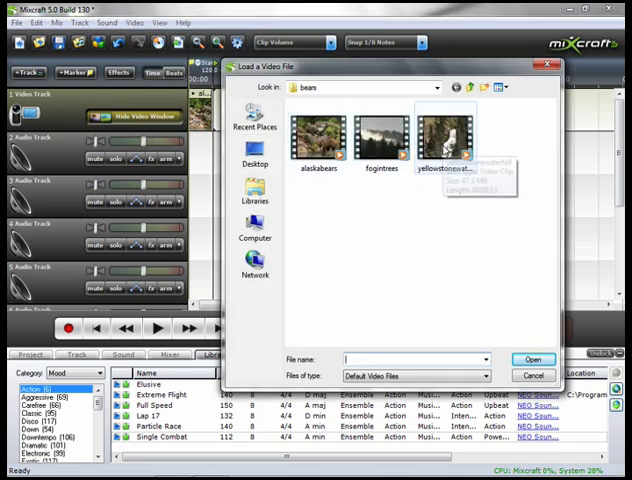
left_click(447, 140)
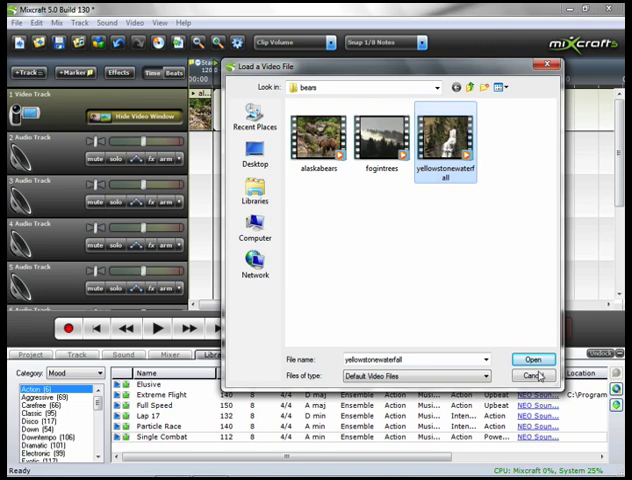
left_click(533, 359)
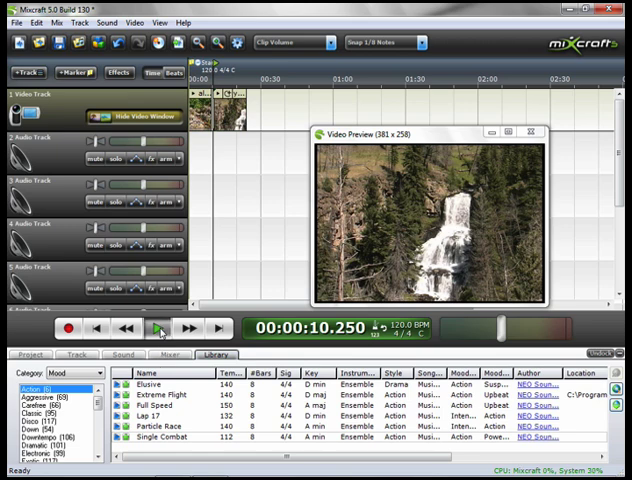
left_click(155, 329)
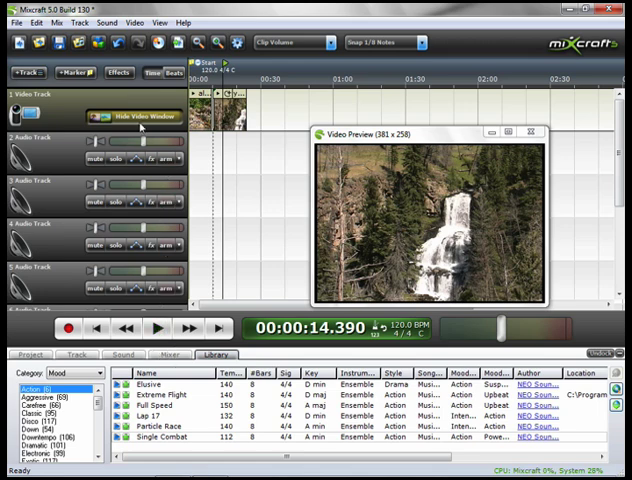
Hide the video preview from the video track header.
left_click(145, 116)
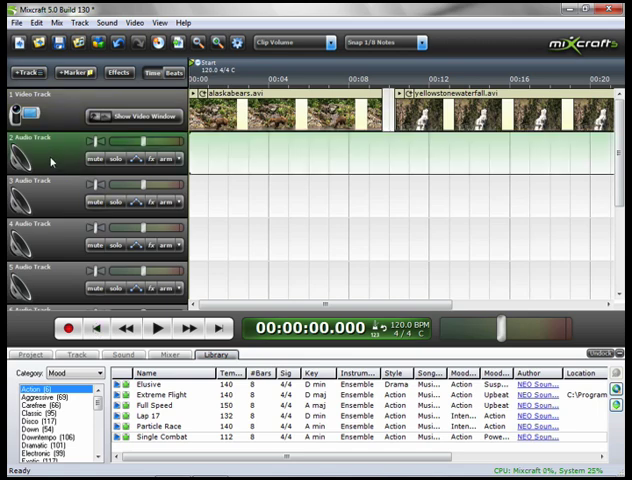
mouse_move(55, 226)
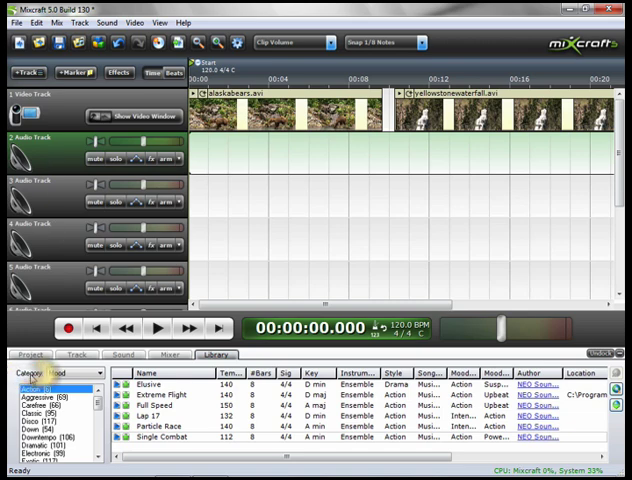
Switch the Library category from mood to Name to list sounds alphabetically.
left_click(95, 372)
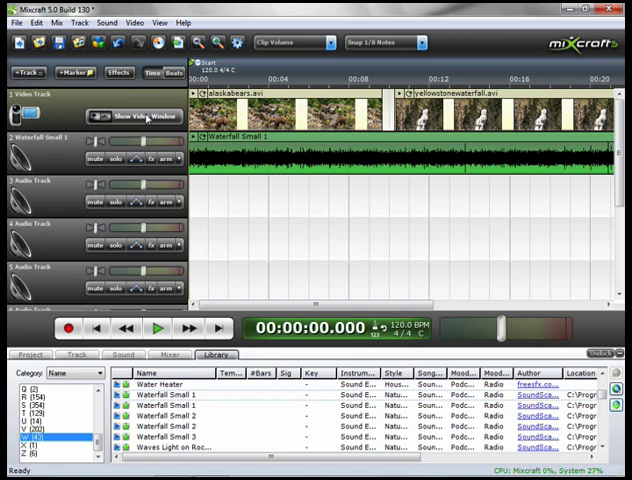
Reopen the video preview, then play and stop the project to watch the footage with sound.
left_click(138, 116)
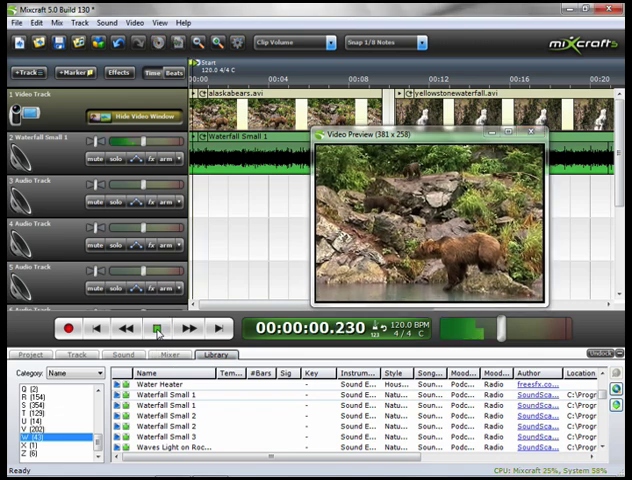
left_click(155, 328)
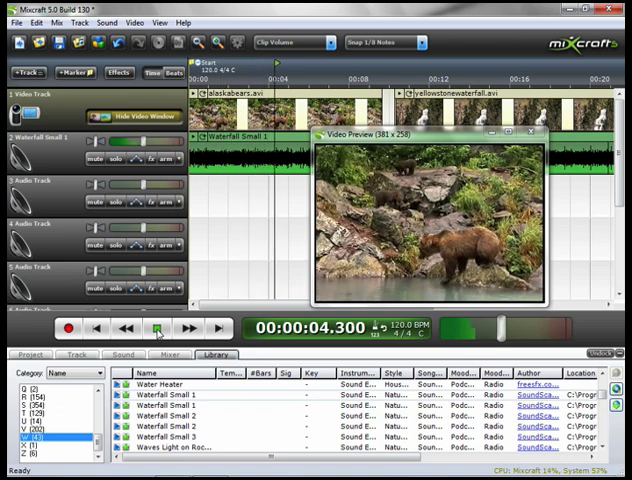
left_click(159, 329)
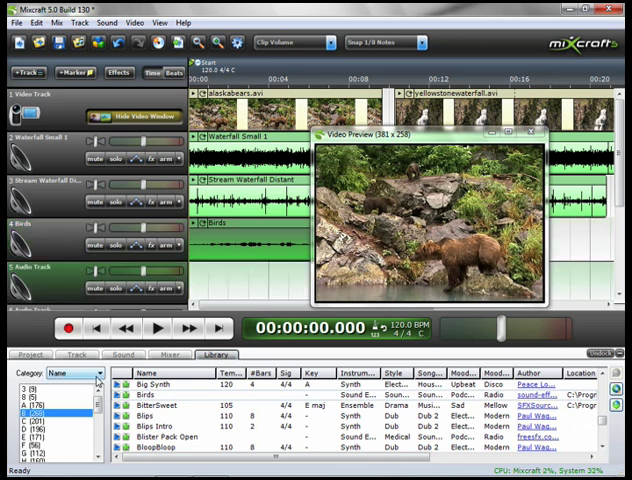
Browse the Library by Song Kit, scroll to Music Beds and preview the Attention bed.
left_click(98, 373)
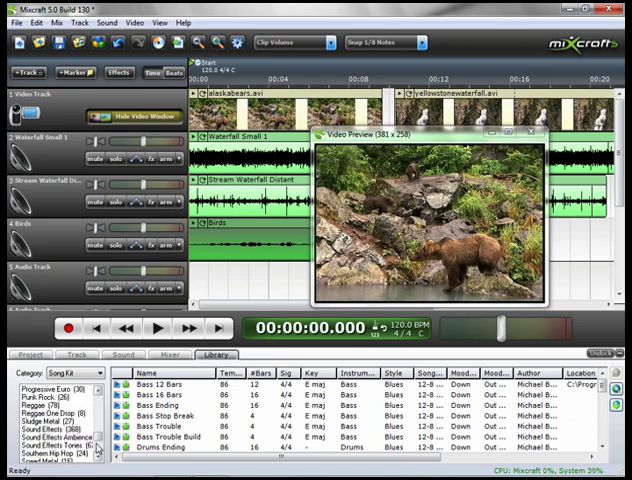
scroll("down", 3)
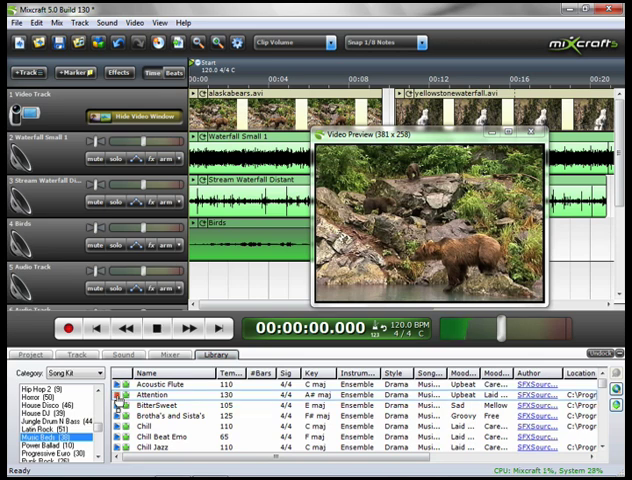
left_click(155, 330)
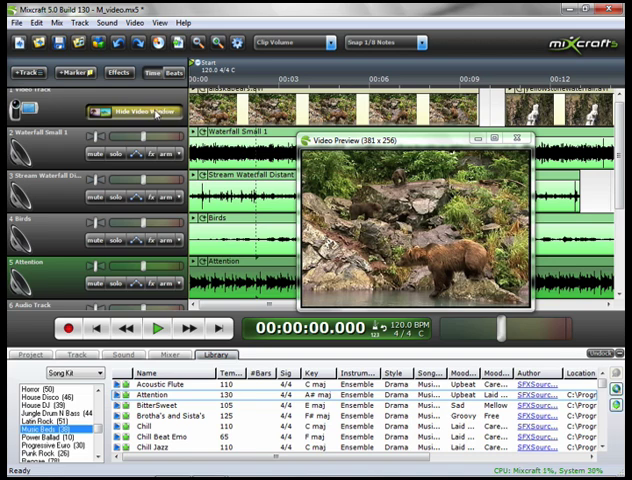
Hide the video preview and insert a new empty audio track below the video track.
left_click(130, 110)
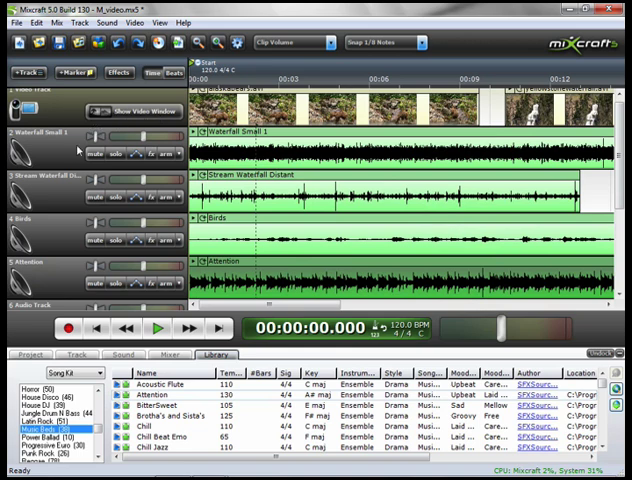
mouse_move(75, 148)
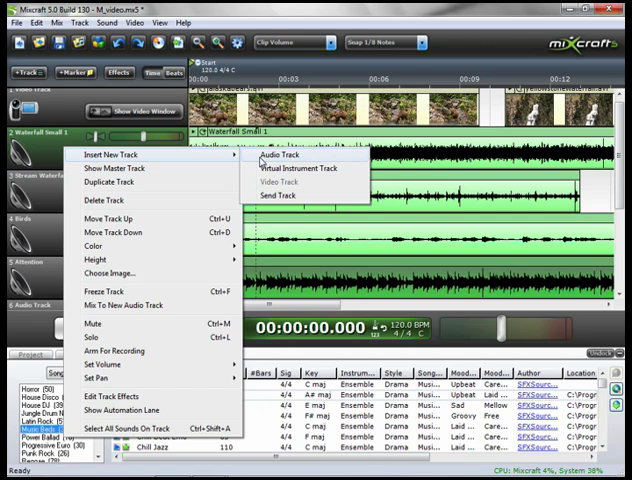
left_click(283, 157)
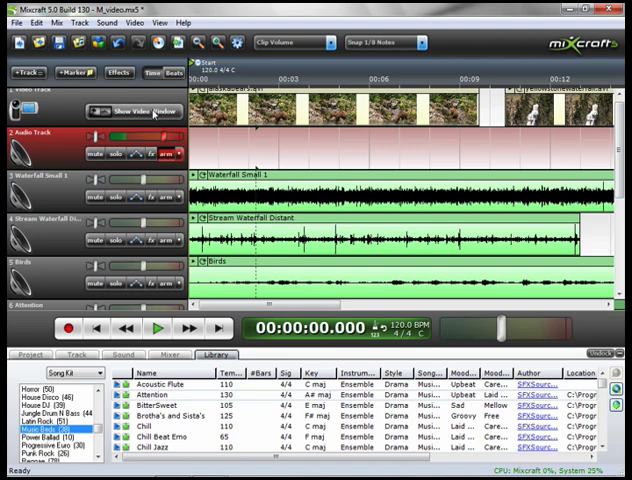
Reopen the video preview and scroll down to the ambient sound tracks.
left_click(132, 111)
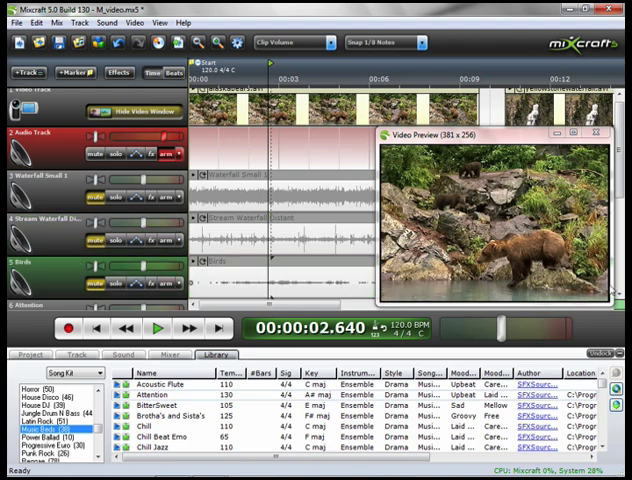
scroll("down", 3)
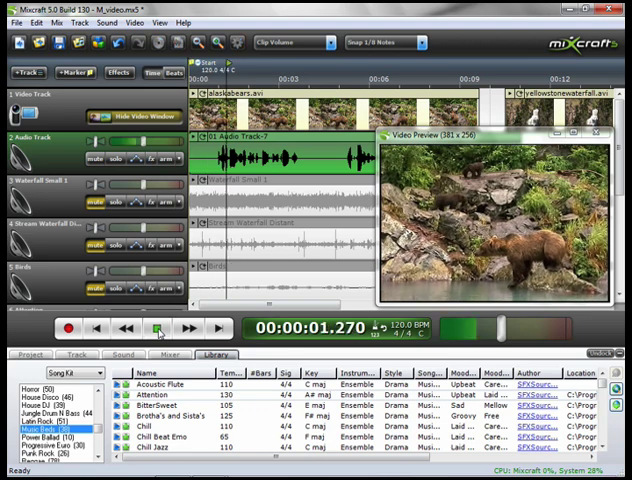
Play the project from the start to review the recorded voiceover with the bear video.
left_click(155, 329)
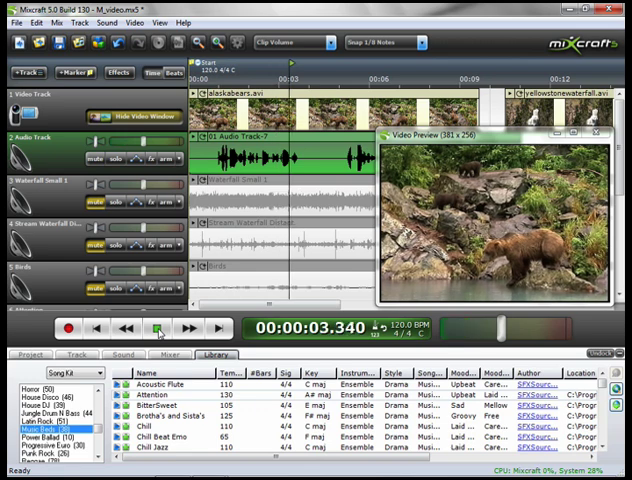